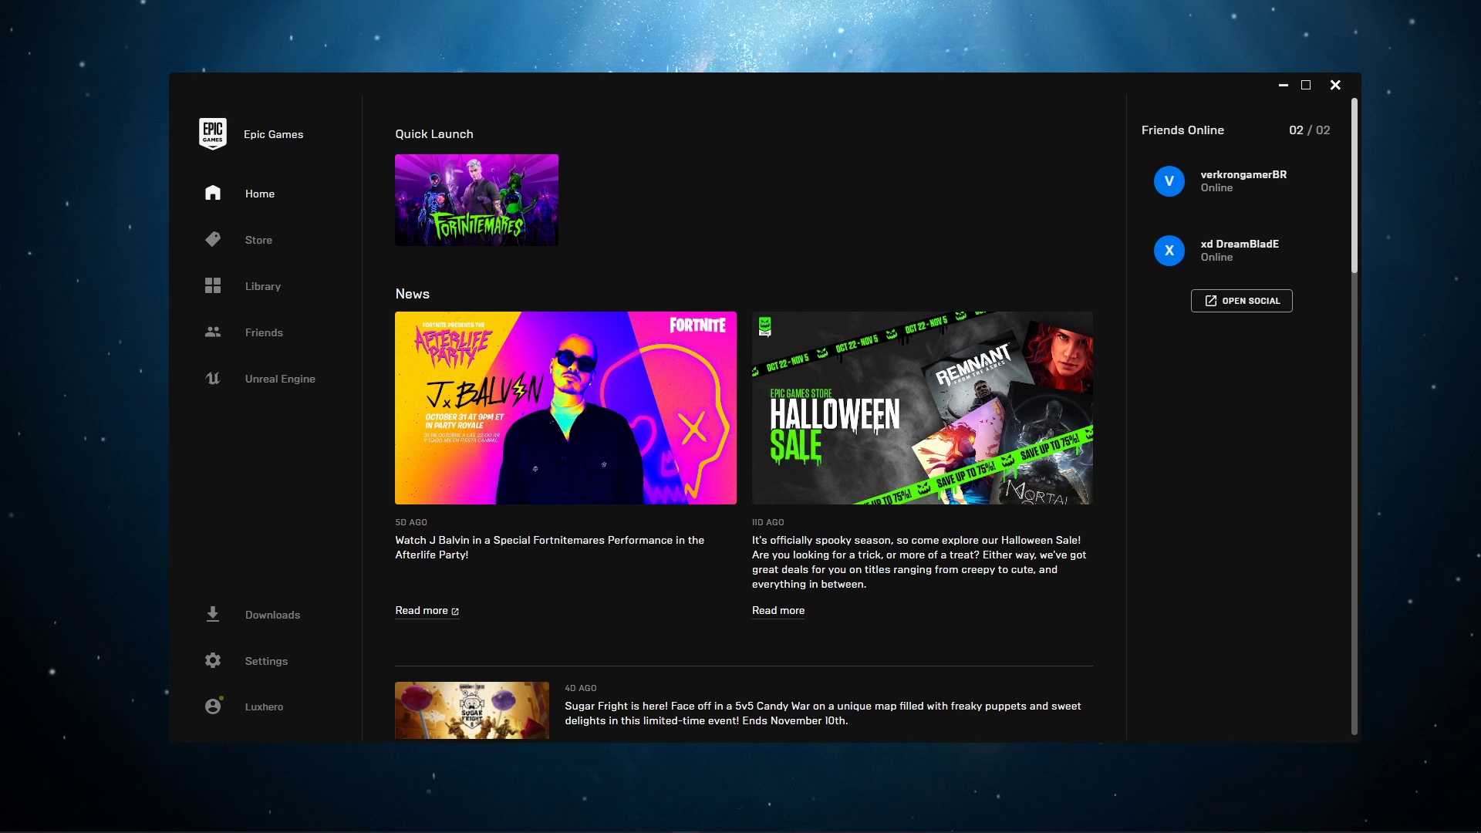
Step: Open Manage Account from the profile, switch the site to English, and go to Connections
left_click(265, 707)
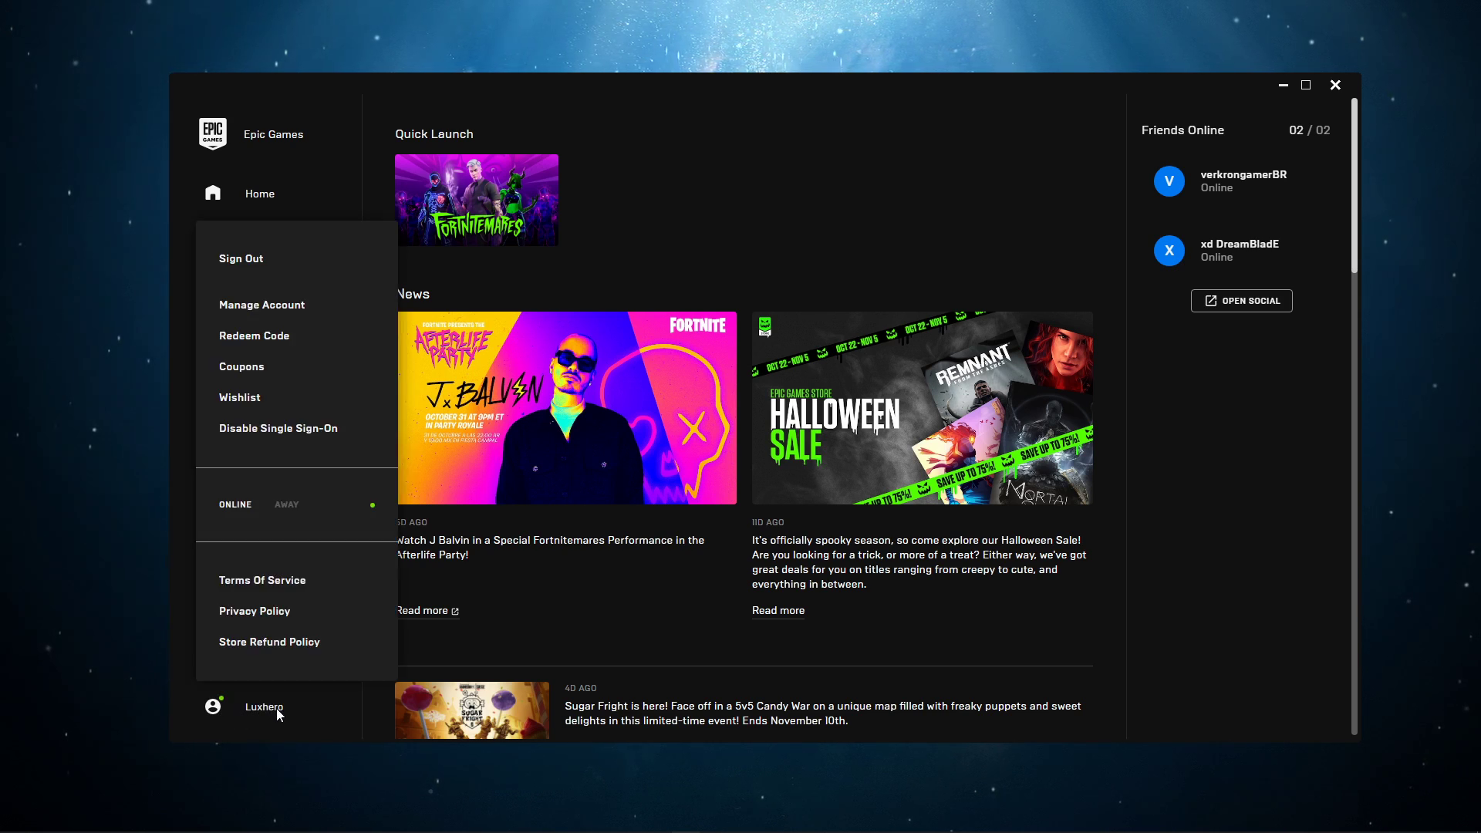
mouse_move(279, 315)
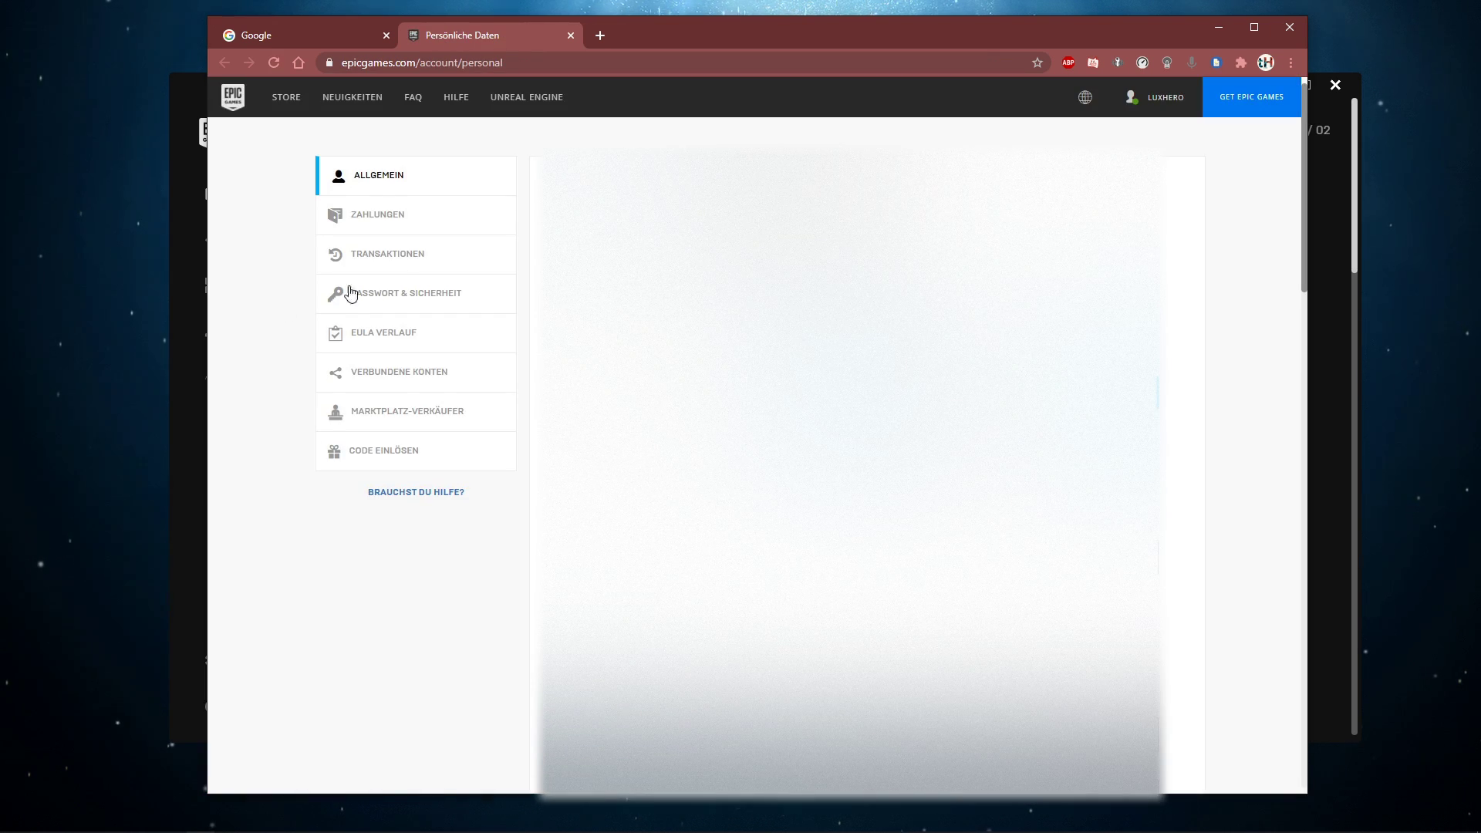
left_click(1084, 97)
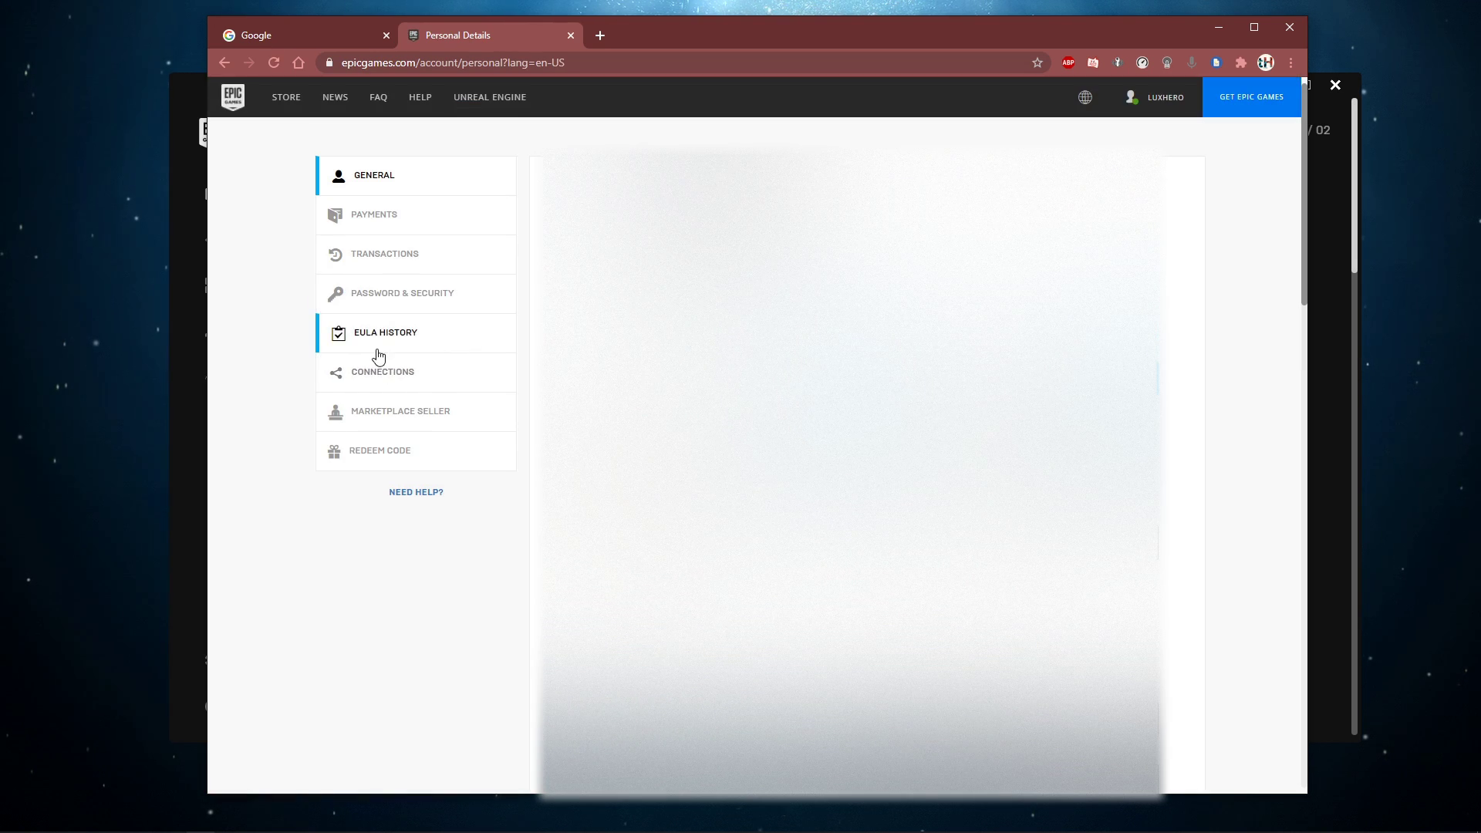
left_click(384, 372)
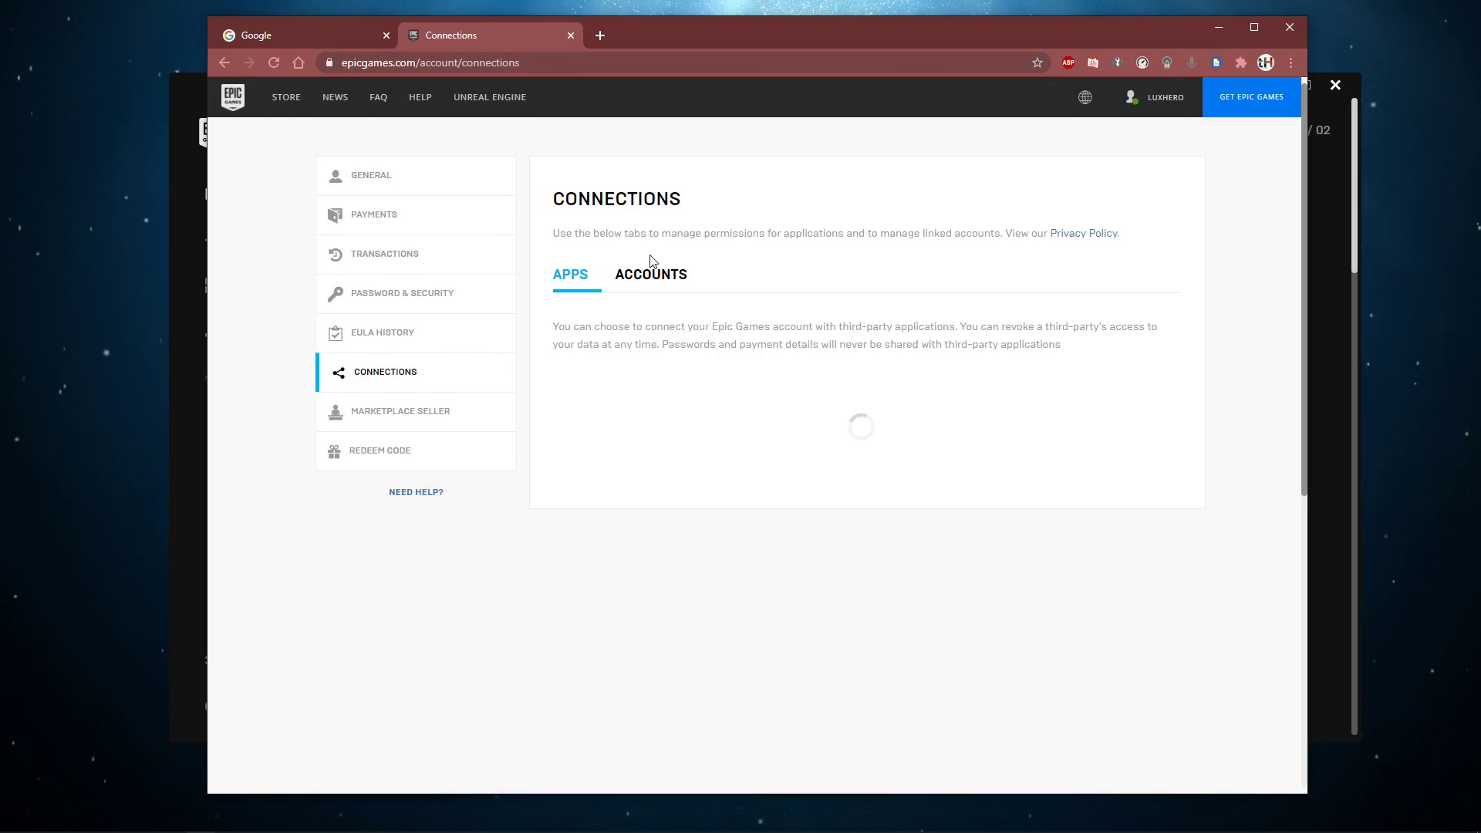
Step: Show the Accounts tab and scroll through the cards, showing Google and Twitch connected
left_click(650, 274)
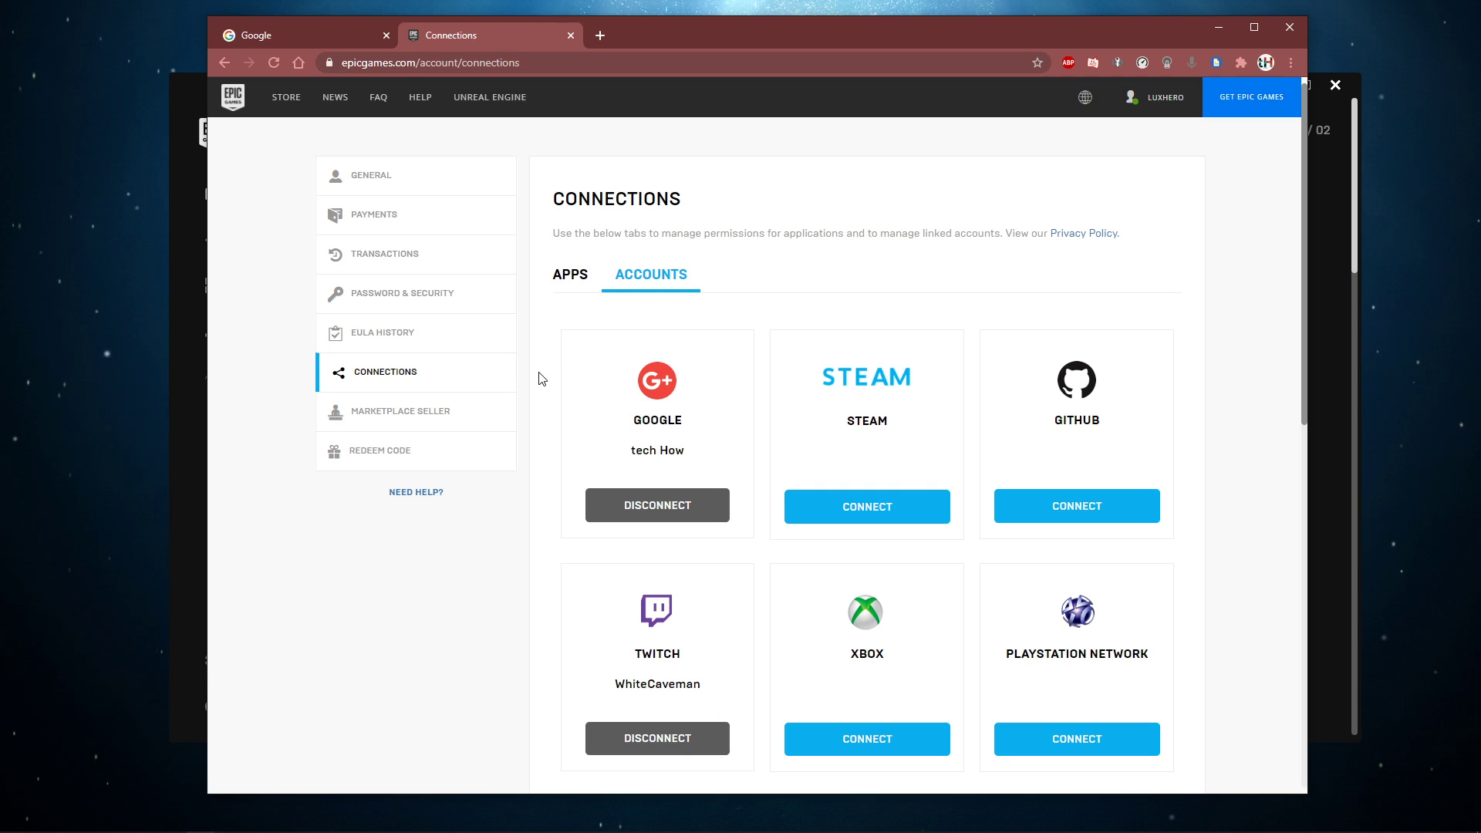
scroll("down", 3)
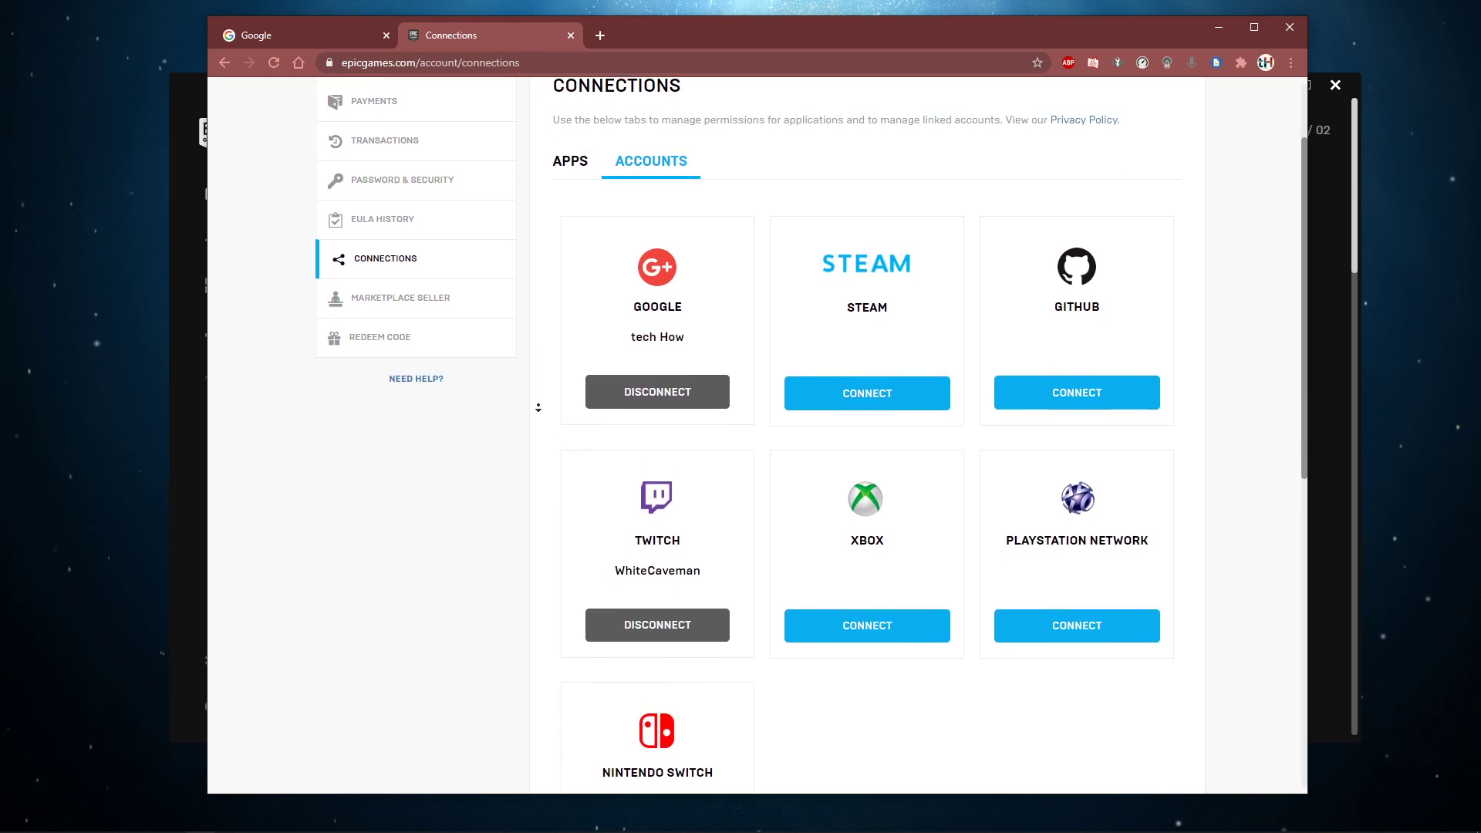
scroll("down", 3)
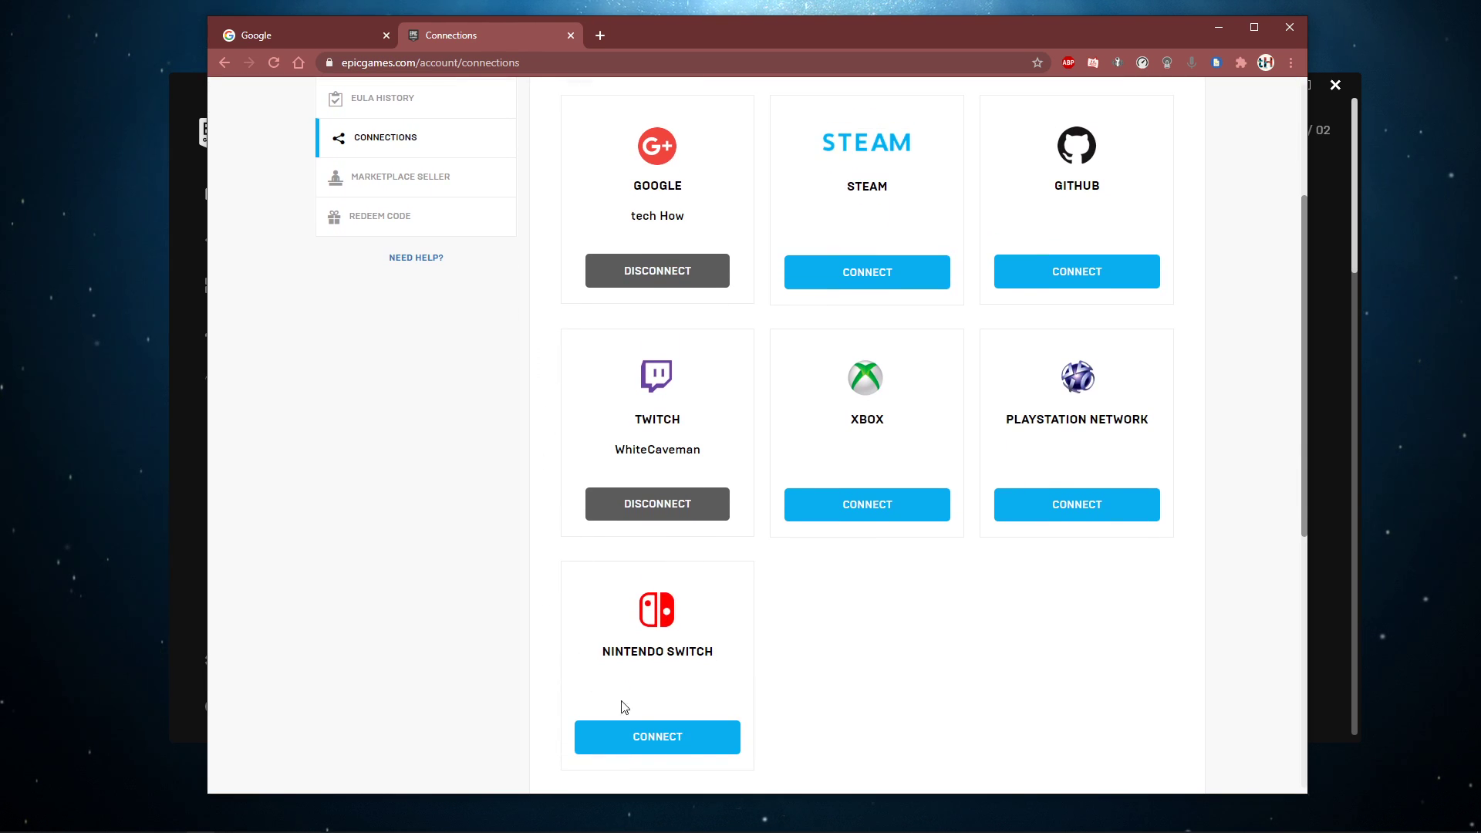
mouse_move(650, 268)
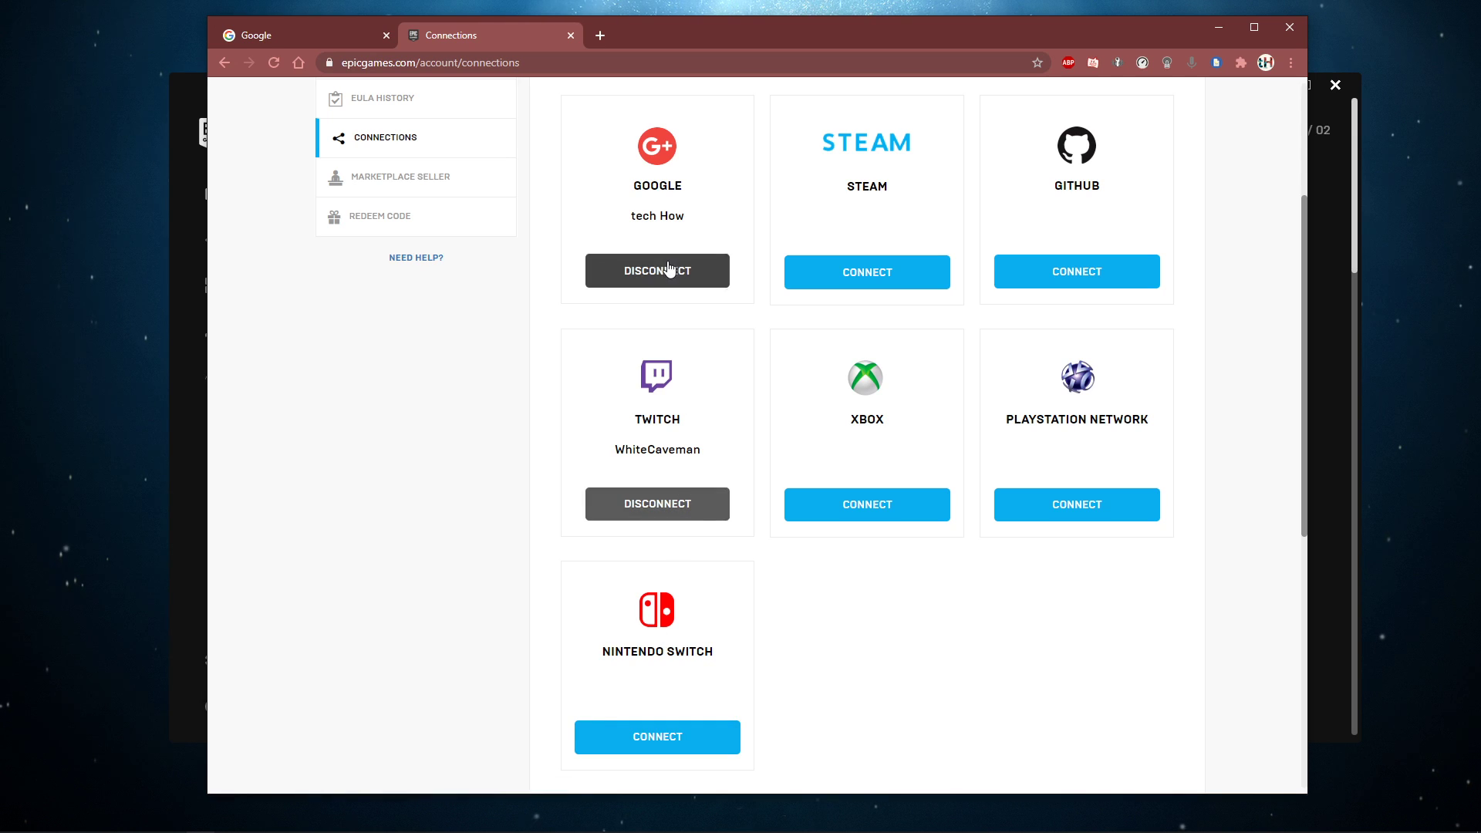
mouse_move(1032, 500)
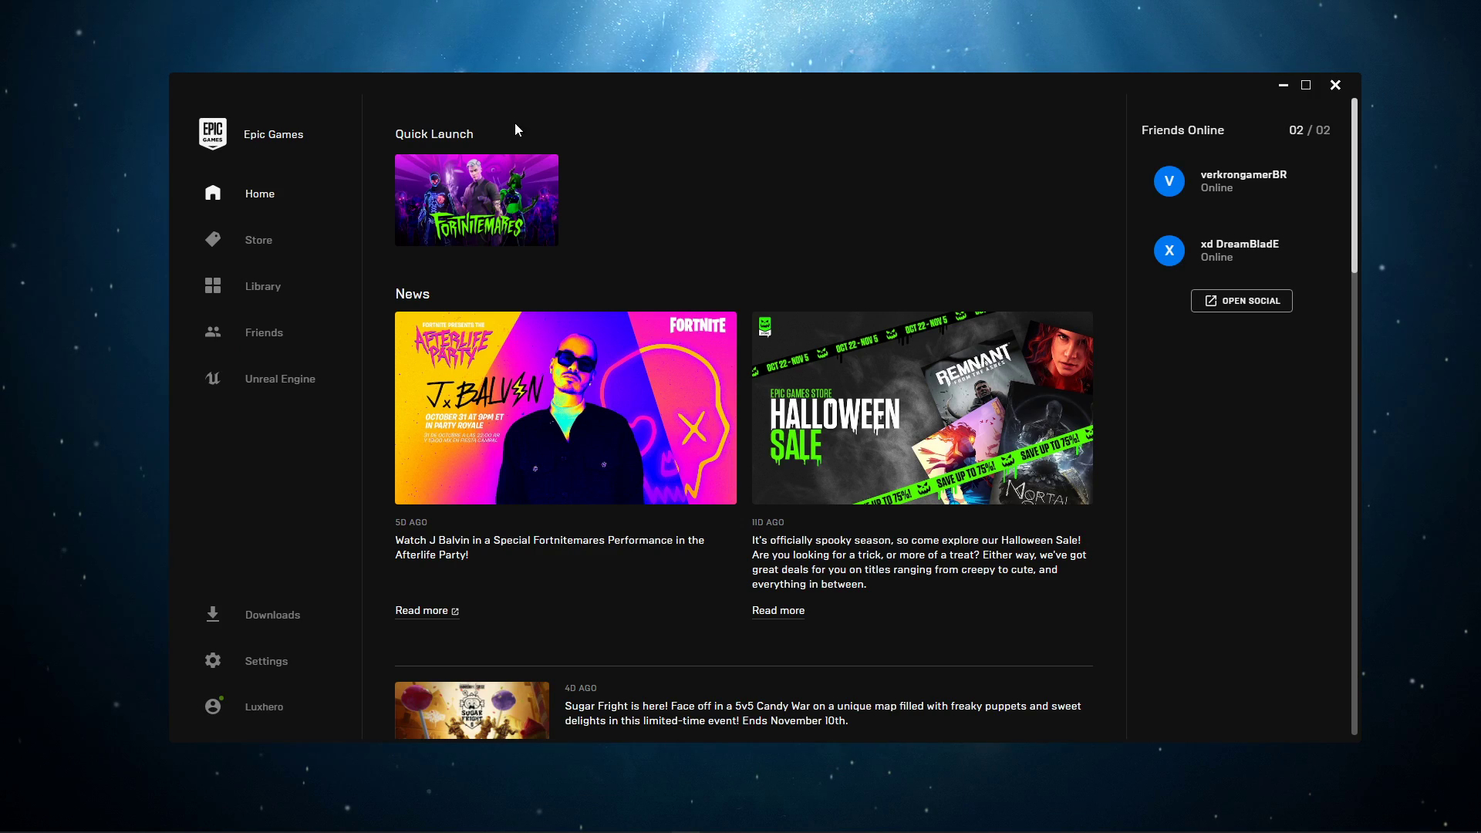
mouse_move(402, 360)
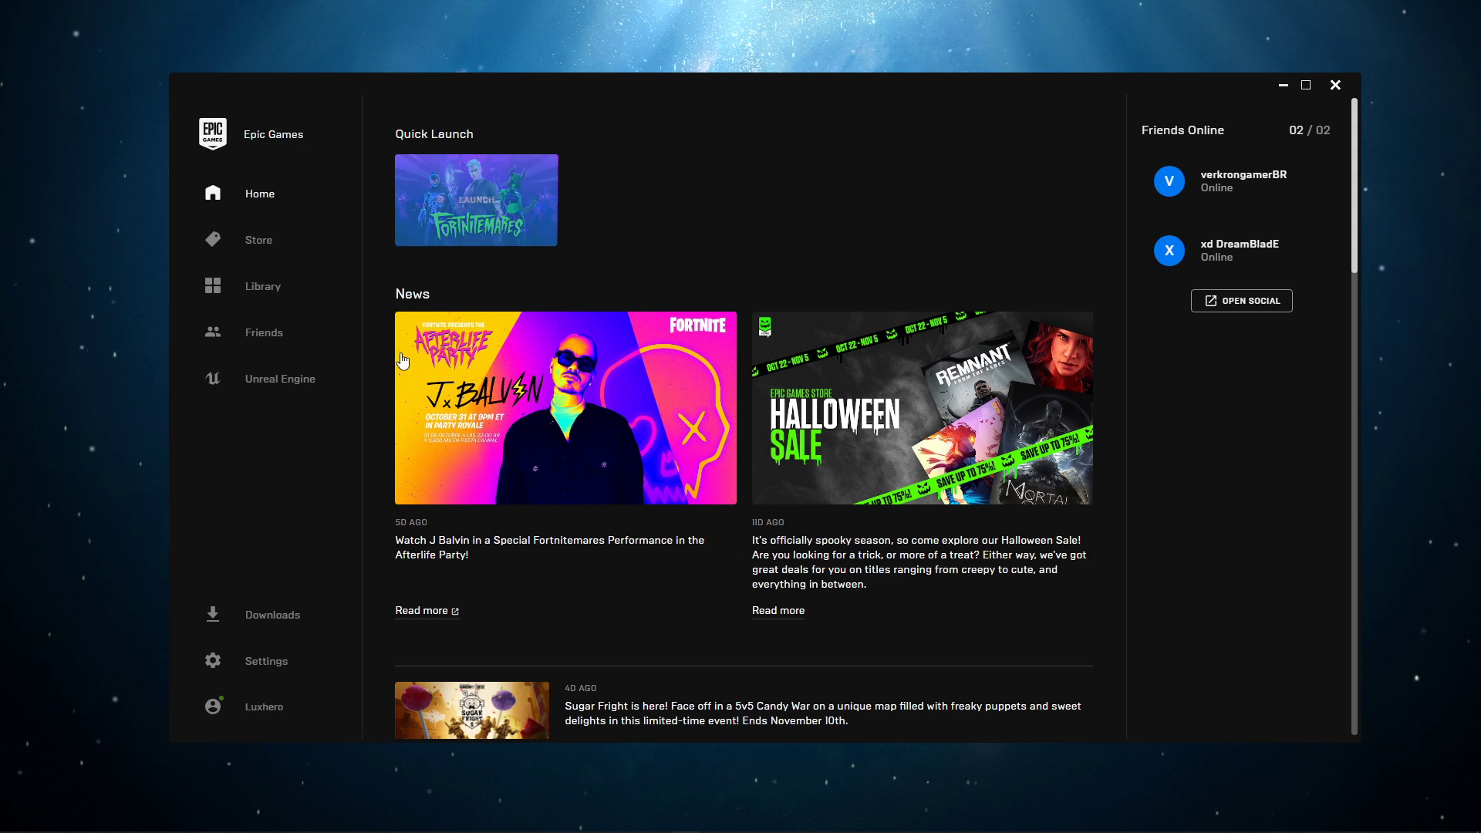
Step: Sign out of the launcher from the profile menu at the bottom left
left_click(263, 707)
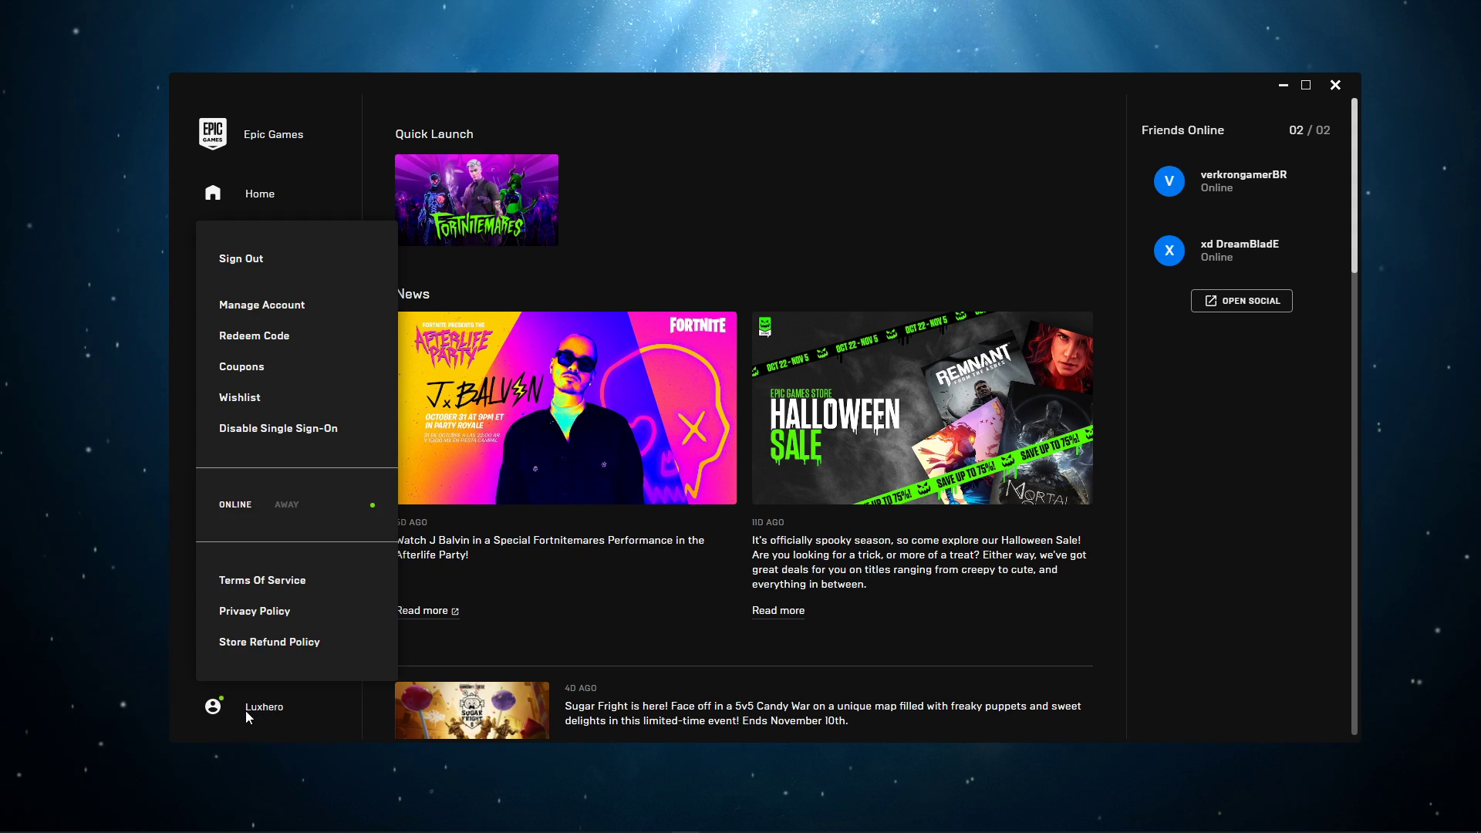
mouse_move(250, 314)
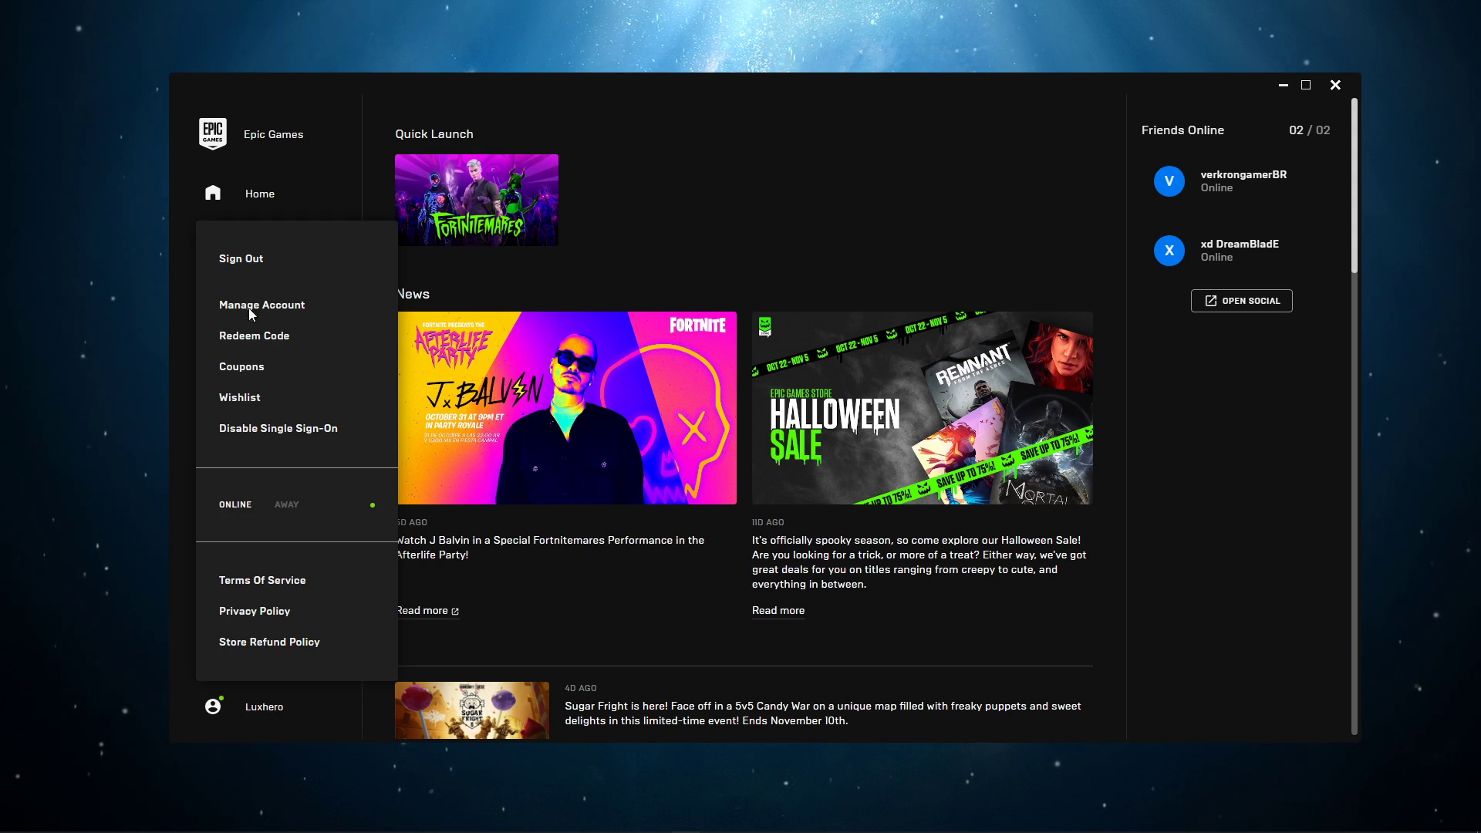
left_click(240, 258)
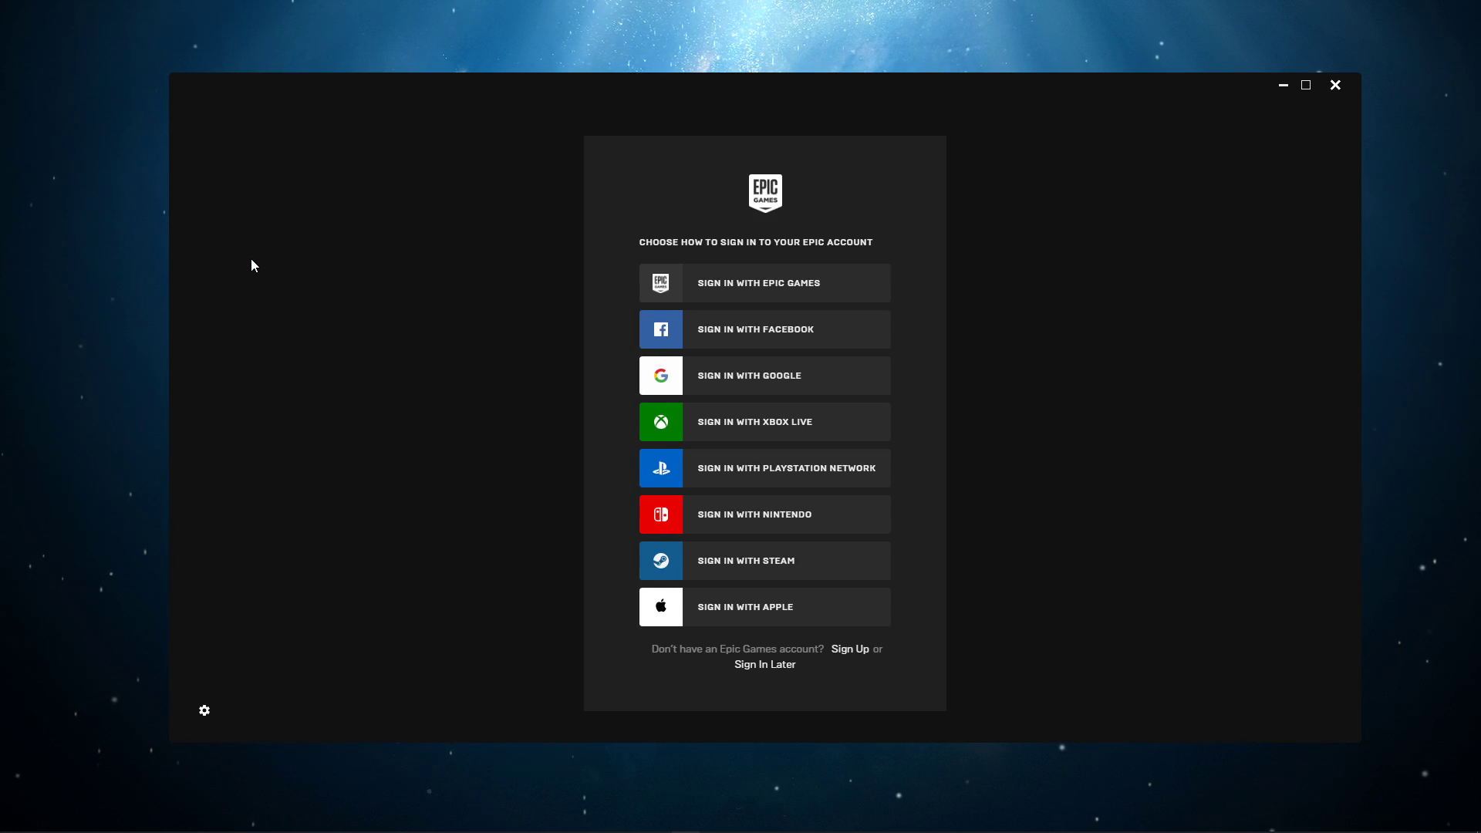
mouse_move(297, 253)
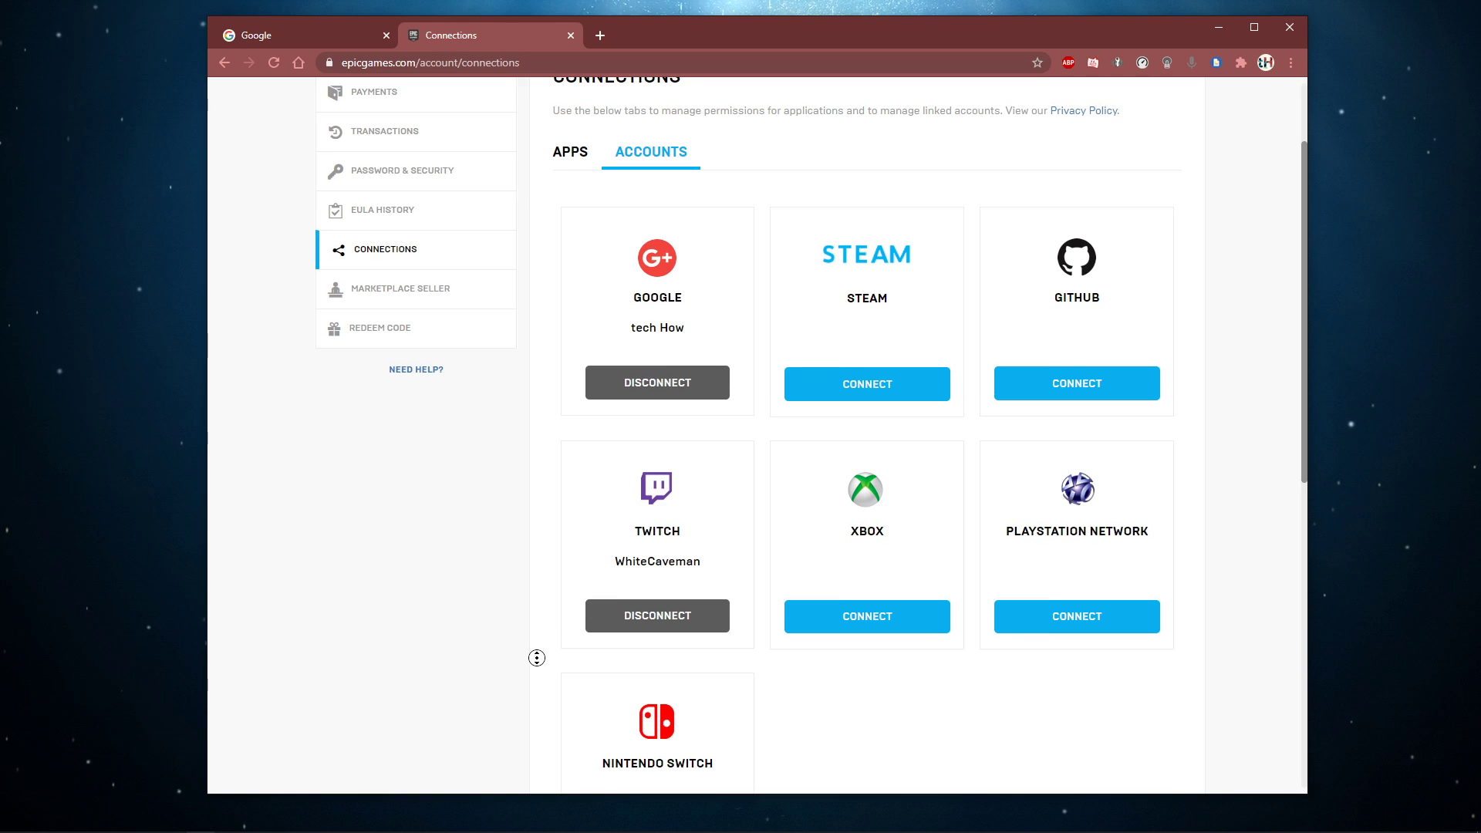
Step: Scroll the Connections Accounts tab, still showing Google and Twitch linked
scroll("down", 3)
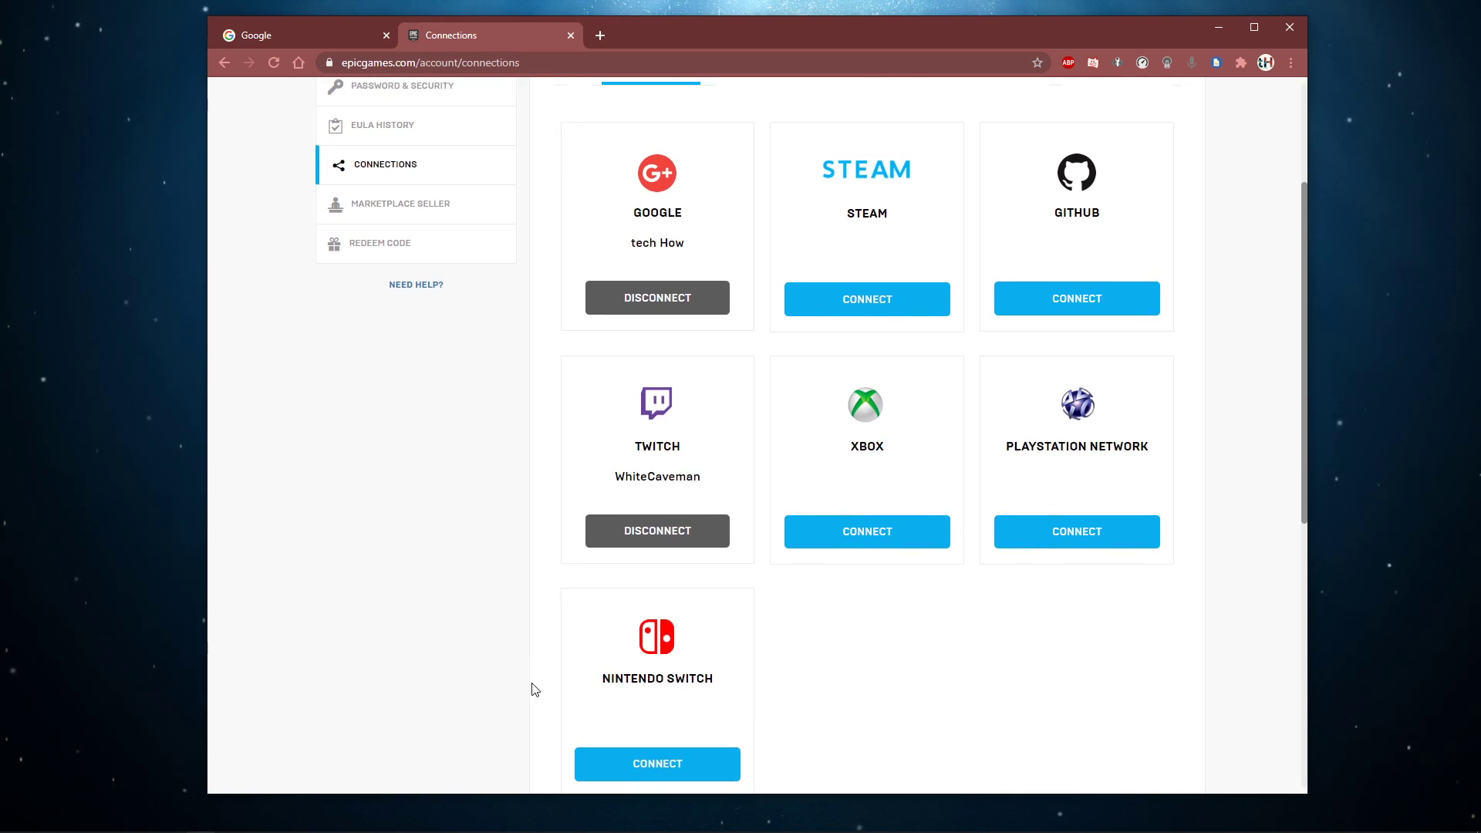